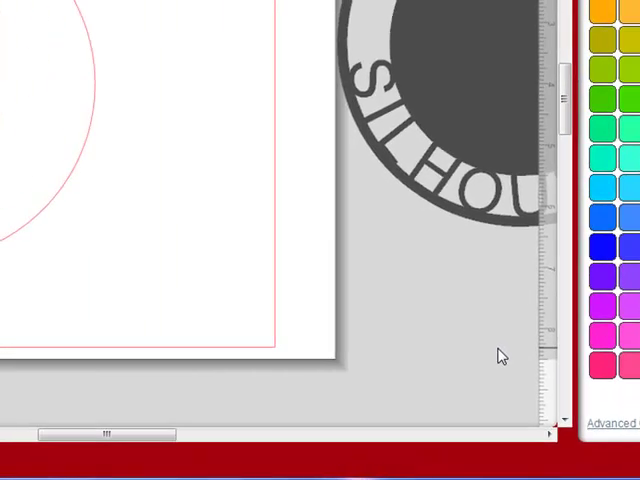
{"action": "mouse_move", "coordinate": [67, 192]}
{"action": "type", "text": "S"}
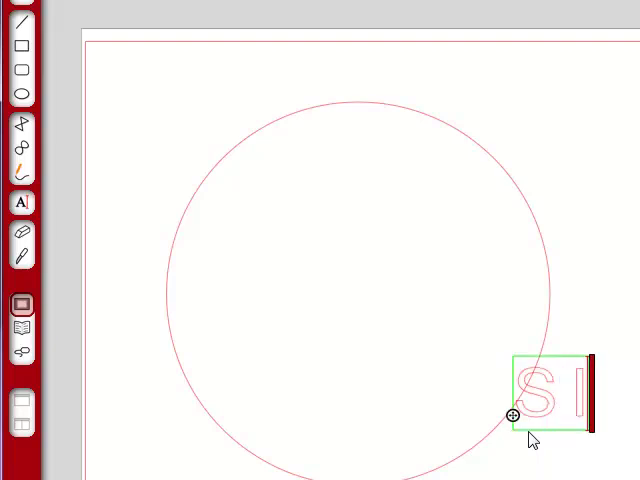
Step: Type 'IL' into the text object on the circle's edge
{"action": "type", "text": "ILHOUETTE"}
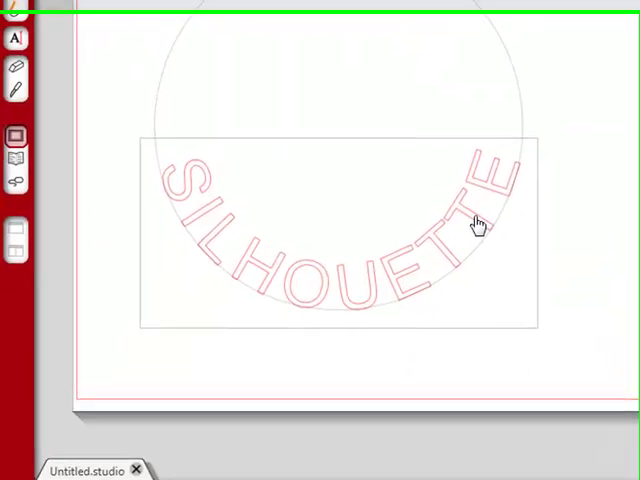
Step: Release the curved SILHOUETTE text as a compound path into separate letters
{"action": "right_click", "coordinate": [478, 223]}
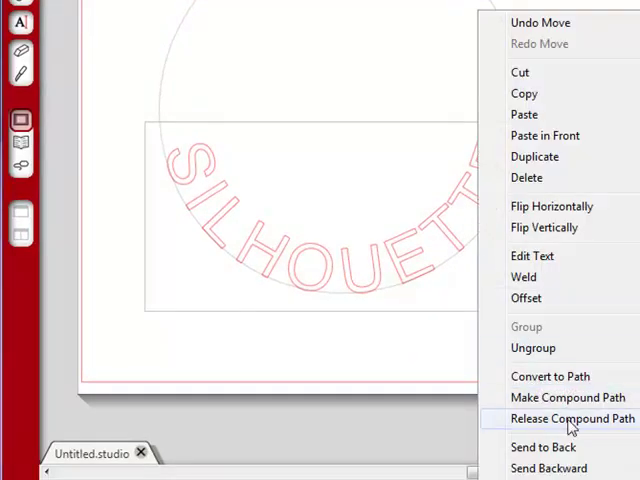
{"action": "left_click", "coordinate": [568, 418]}
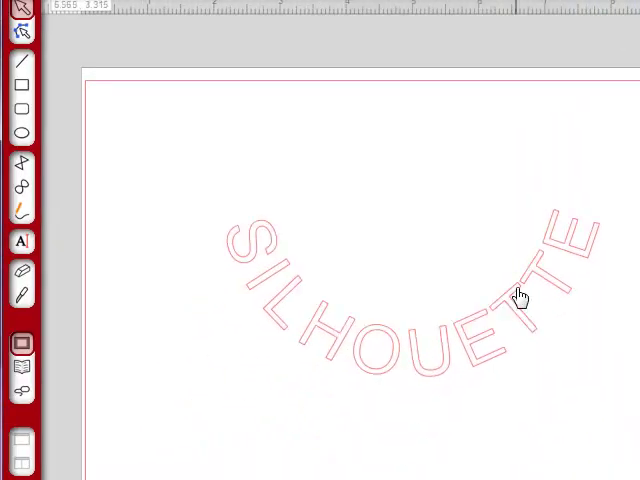
Step: Drag the released SILHOUETTE letters up toward the top of the page
{"action": "left_click_drag", "start_coordinate": [517, 295], "coordinate": [457, 135]}
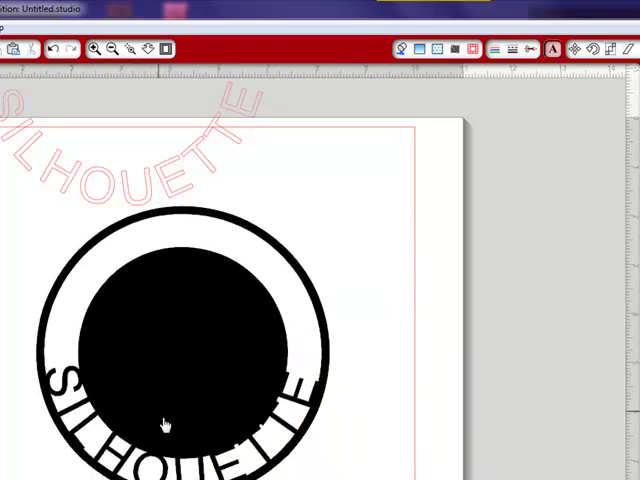
{"action": "mouse_move", "coordinate": [228, 352]}
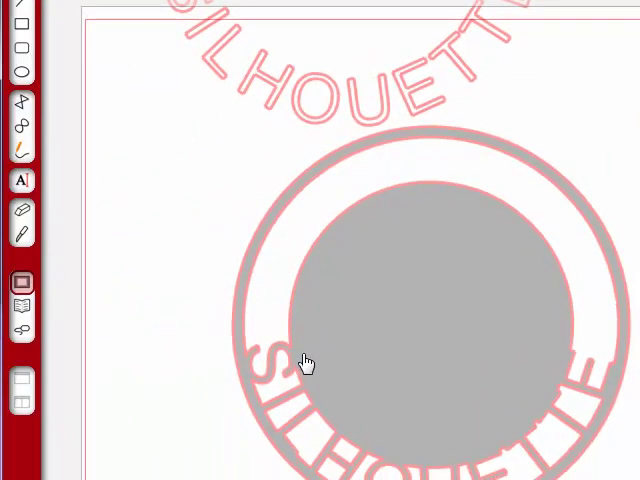
{"action": "mouse_move", "coordinate": [447, 292]}
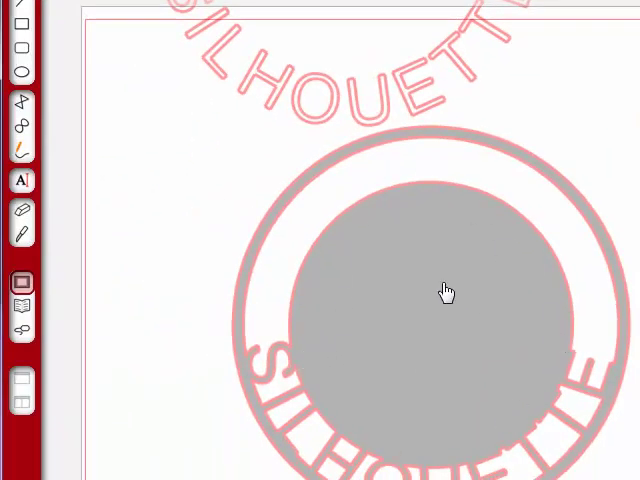